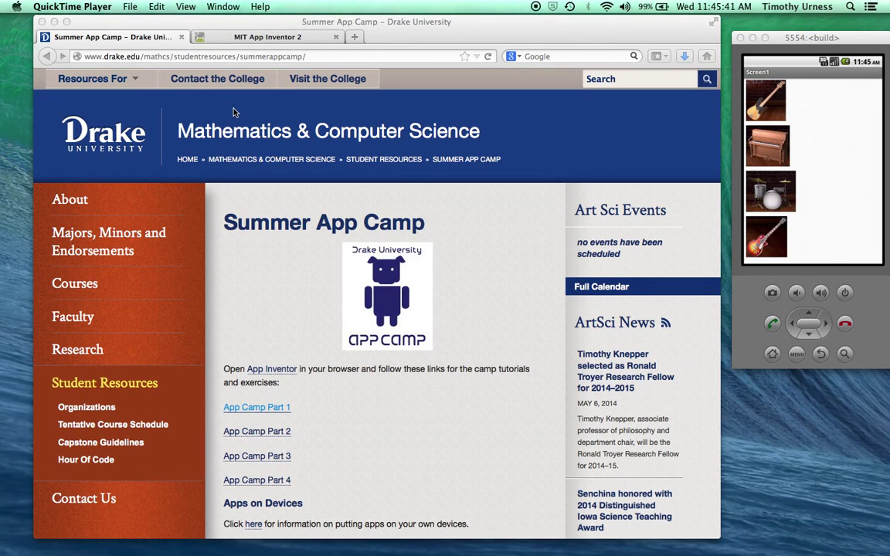
pyautogui.moveTo(263, 100)
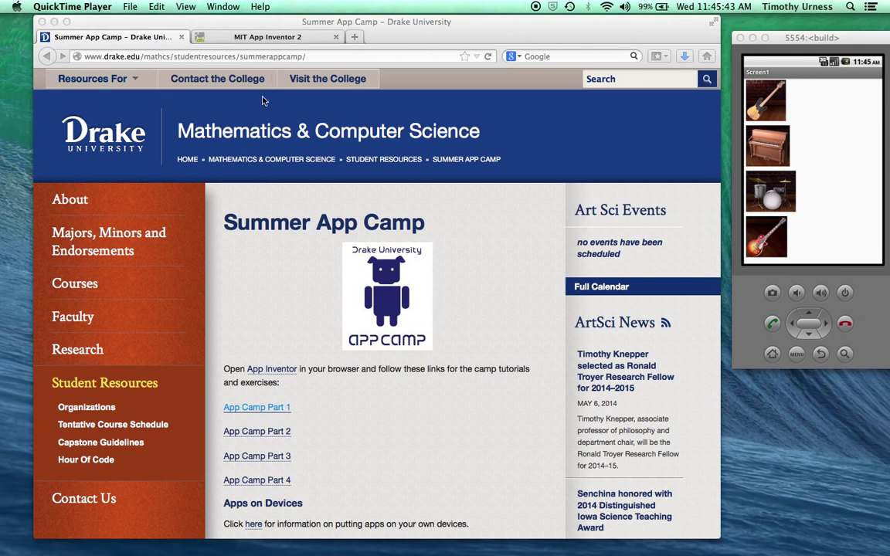
# Step: Go to the App Camp Part 1 tutorial page from the Summer App Camp page
pyautogui.click(257, 408)
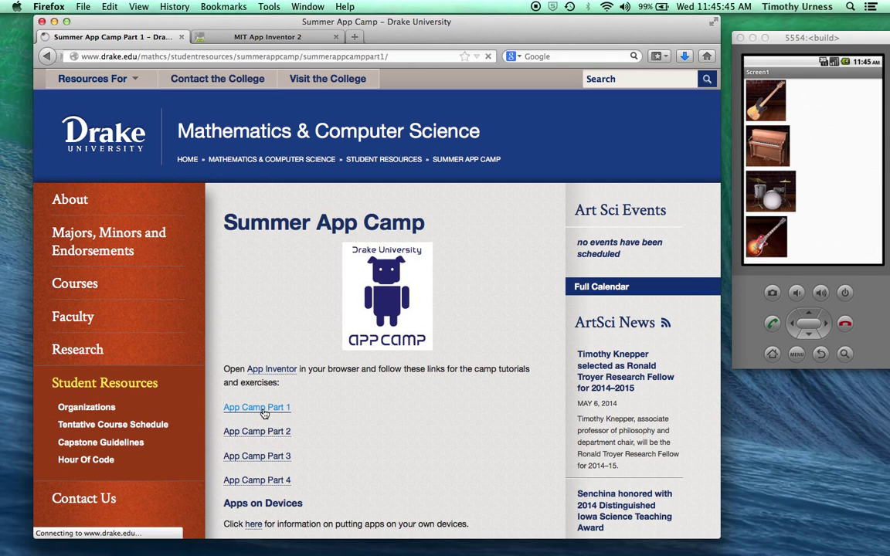
# Step: Review the Rock Band bass, drums, guitar and piano files, then return to App Inventor
pyautogui.click(257, 408)
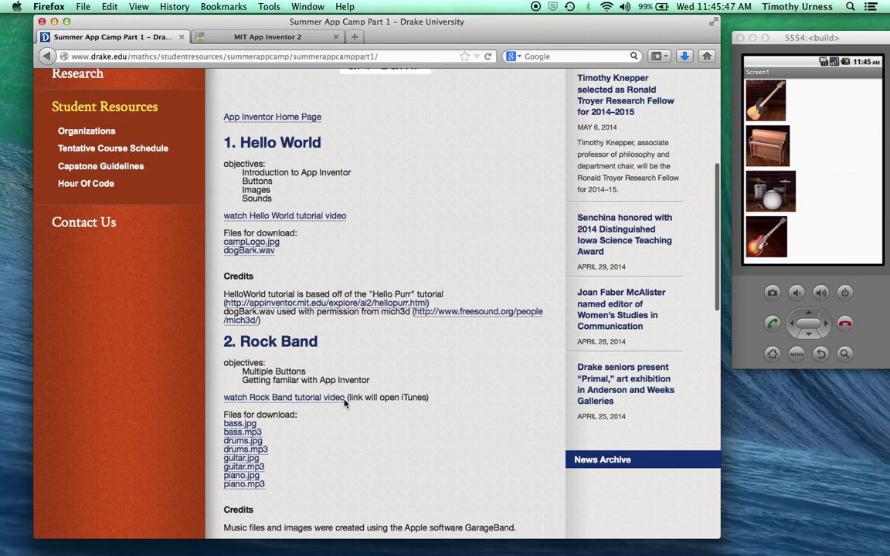
pyautogui.scroll(-3)
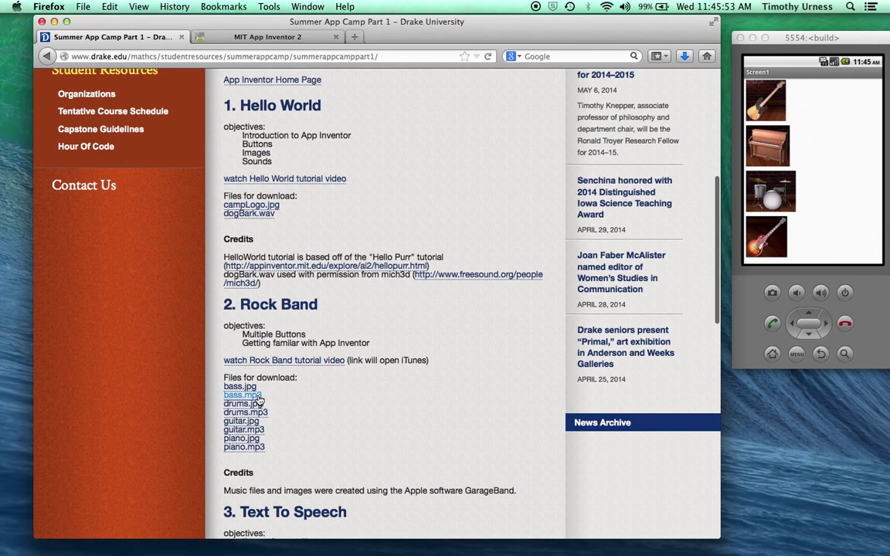
pyautogui.moveTo(263, 443)
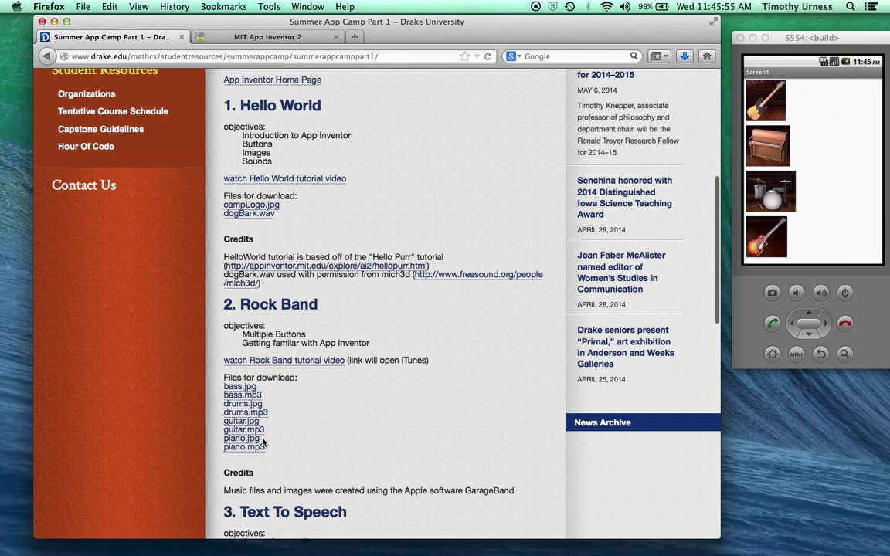
pyautogui.click(267, 36)
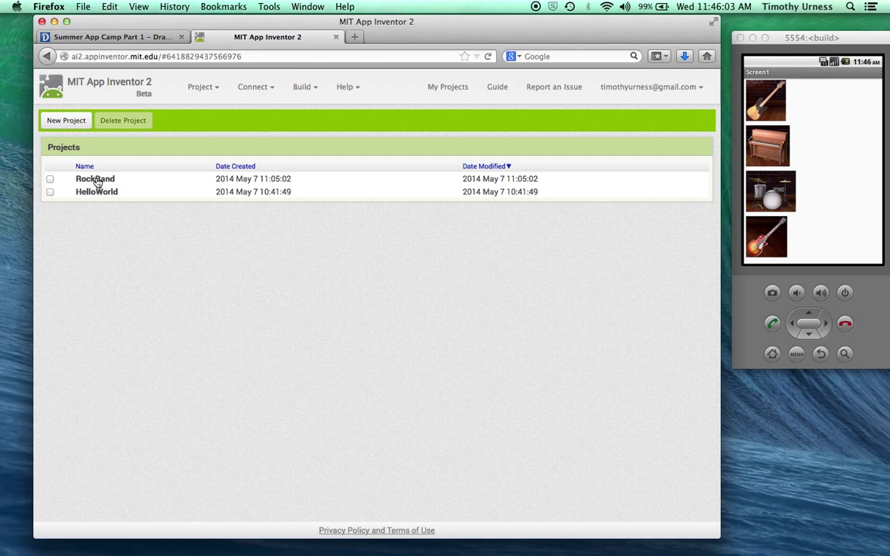
# Step: Open the RockBand project from the My Projects list
pyautogui.click(95, 179)
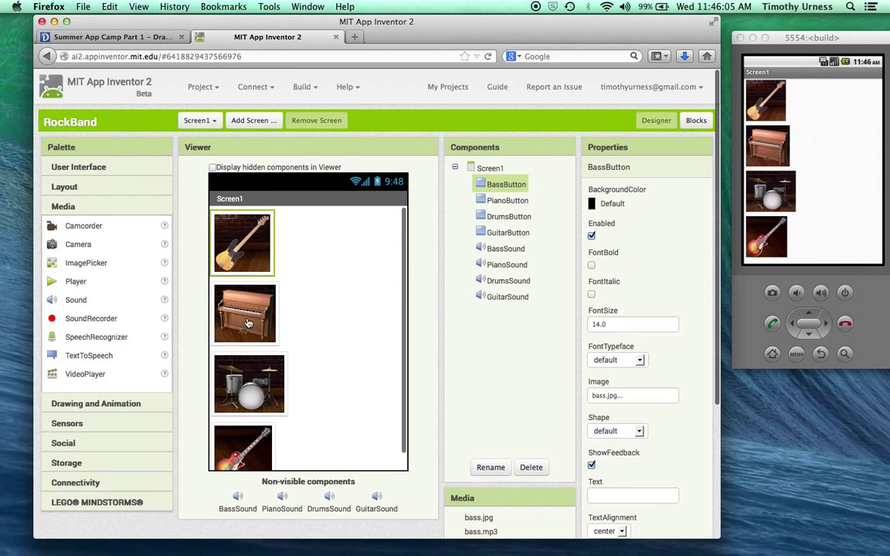
pyautogui.moveTo(240, 427)
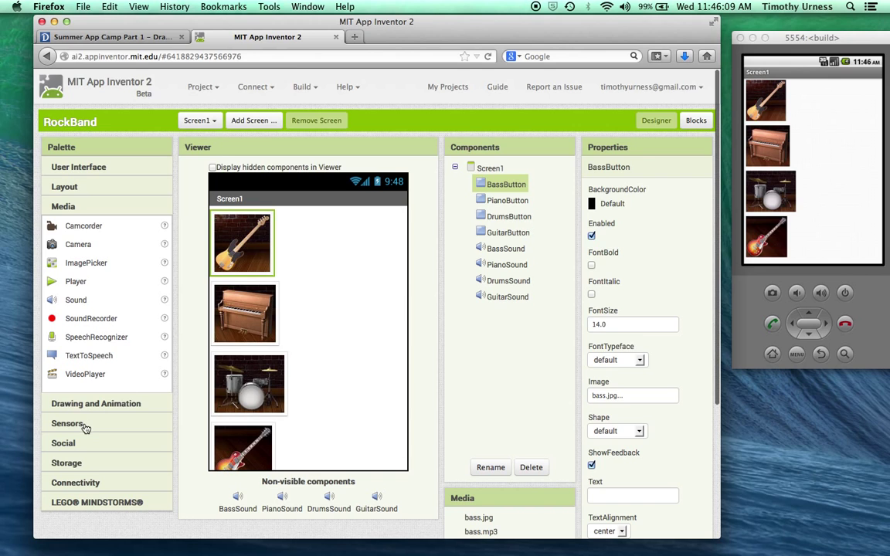
pyautogui.moveTo(276, 343)
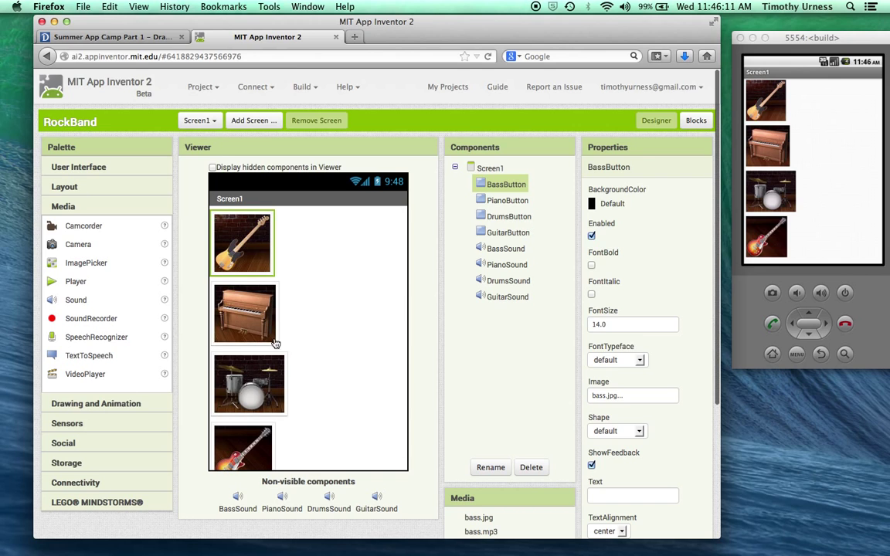
pyautogui.moveTo(515, 216)
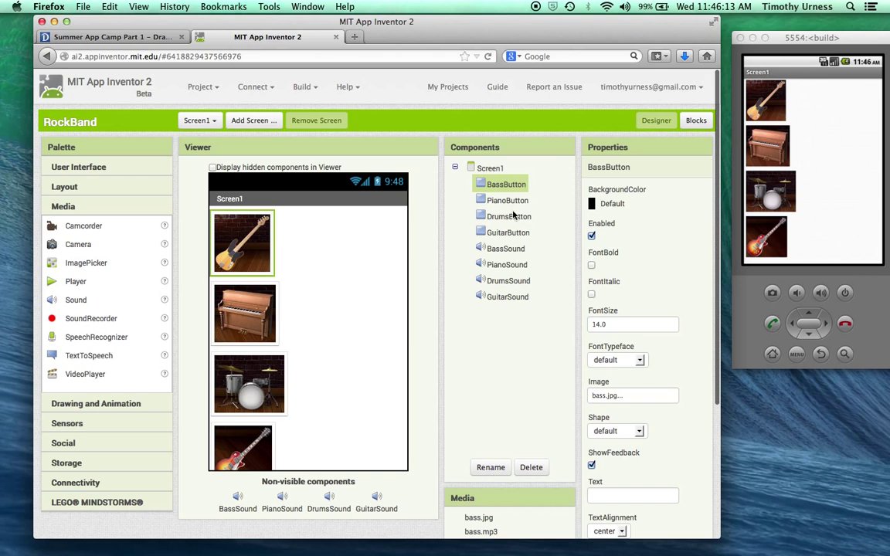
pyautogui.moveTo(289, 328)
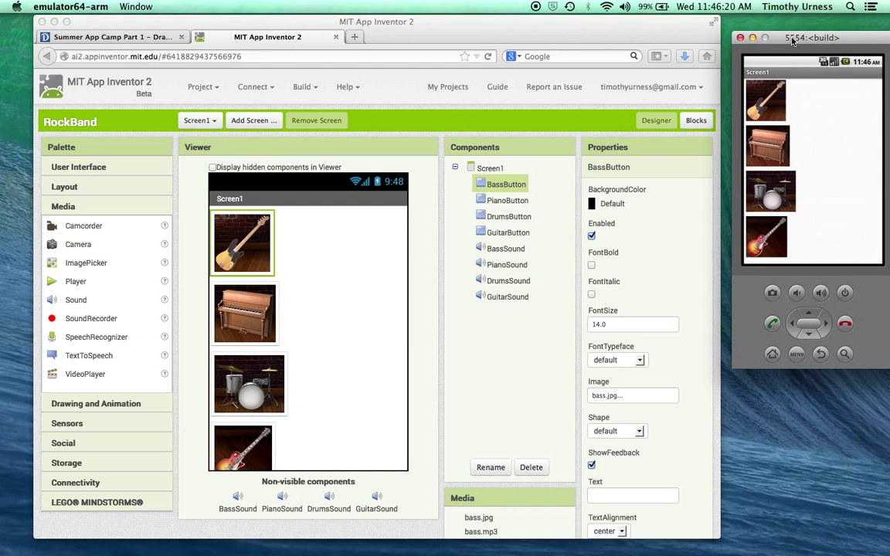
pyautogui.moveTo(827, 89)
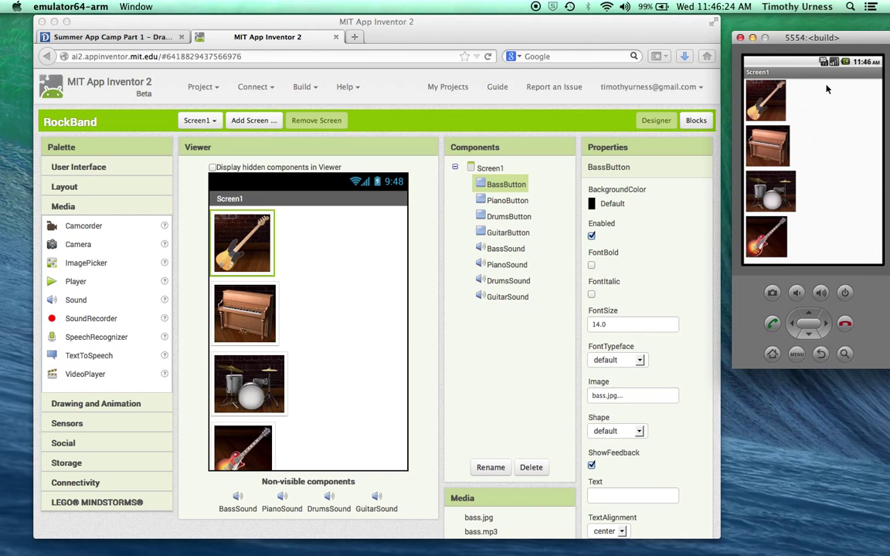
pyautogui.moveTo(769, 106)
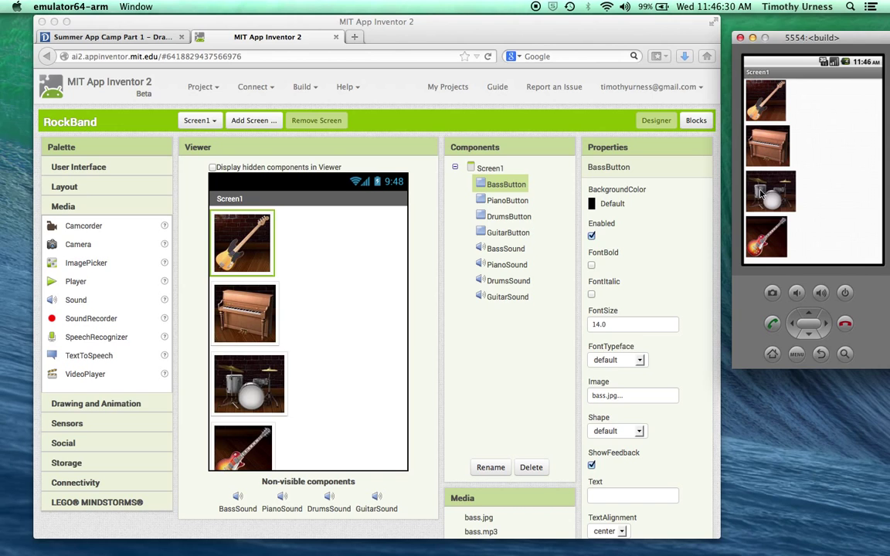
pyautogui.moveTo(761, 228)
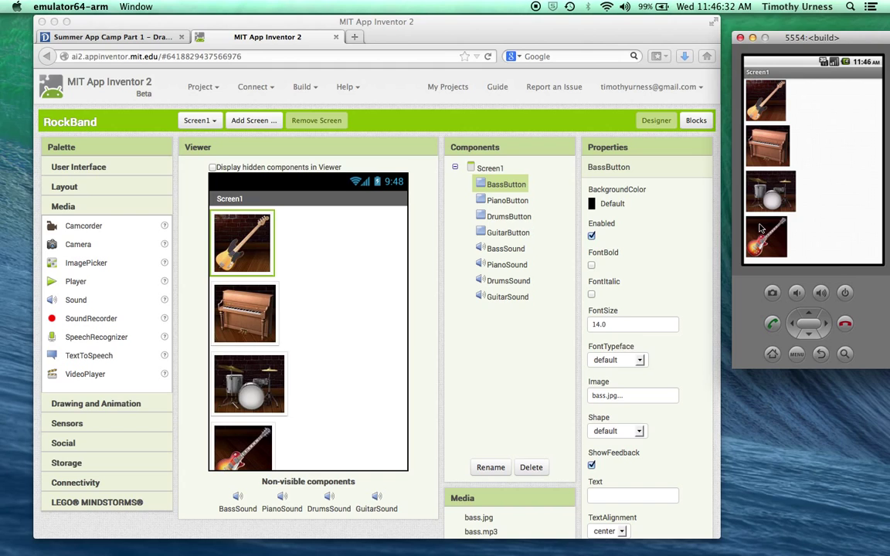